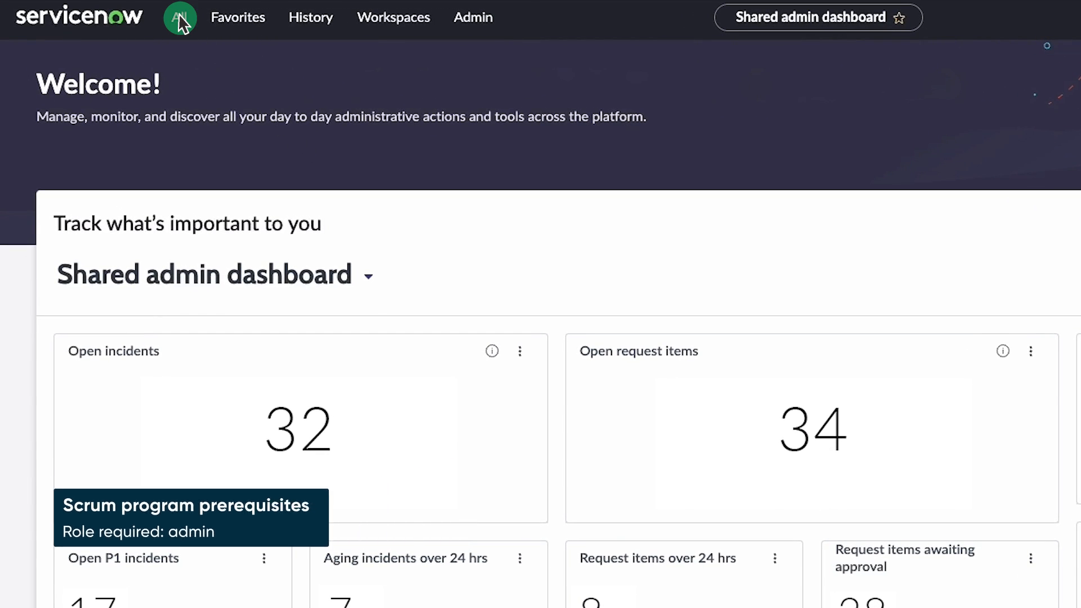
Find the Scrum Programs plugin through the Plugins module in Application Manager
click(179, 17)
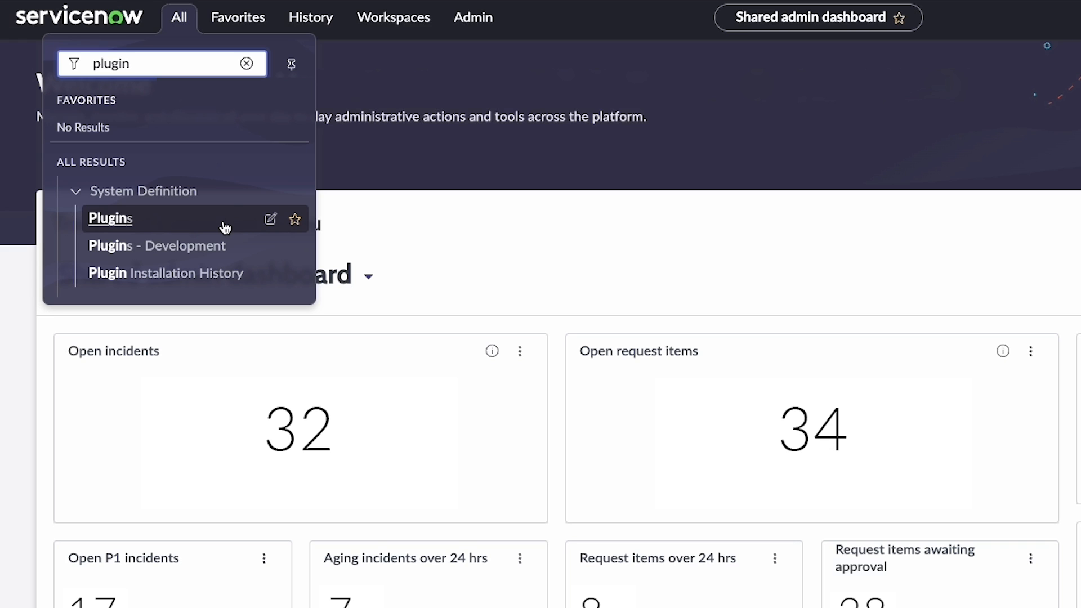
click(109, 219)
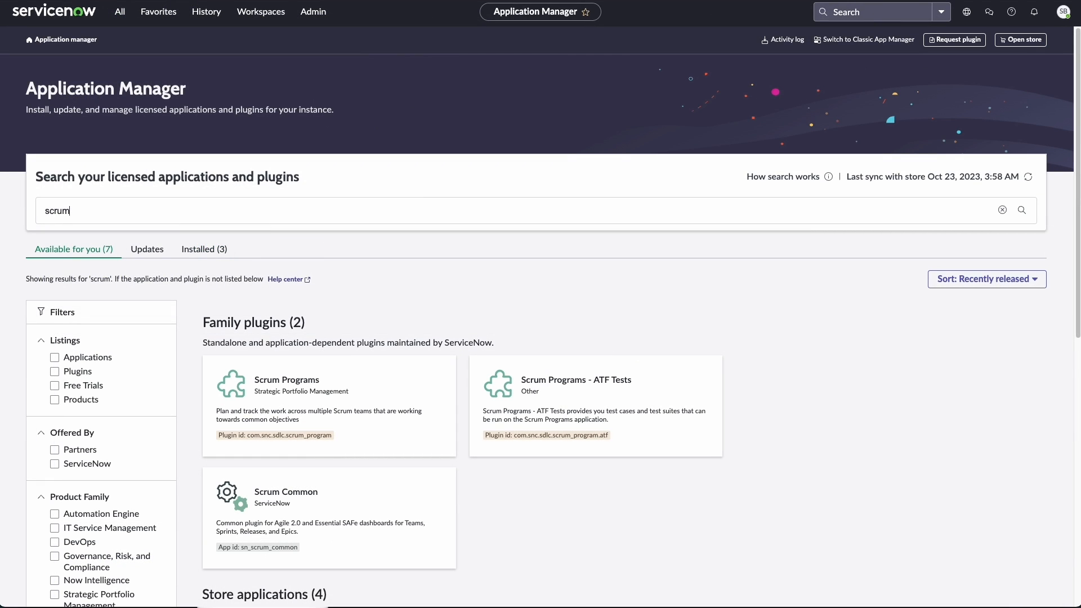
click(286, 379)
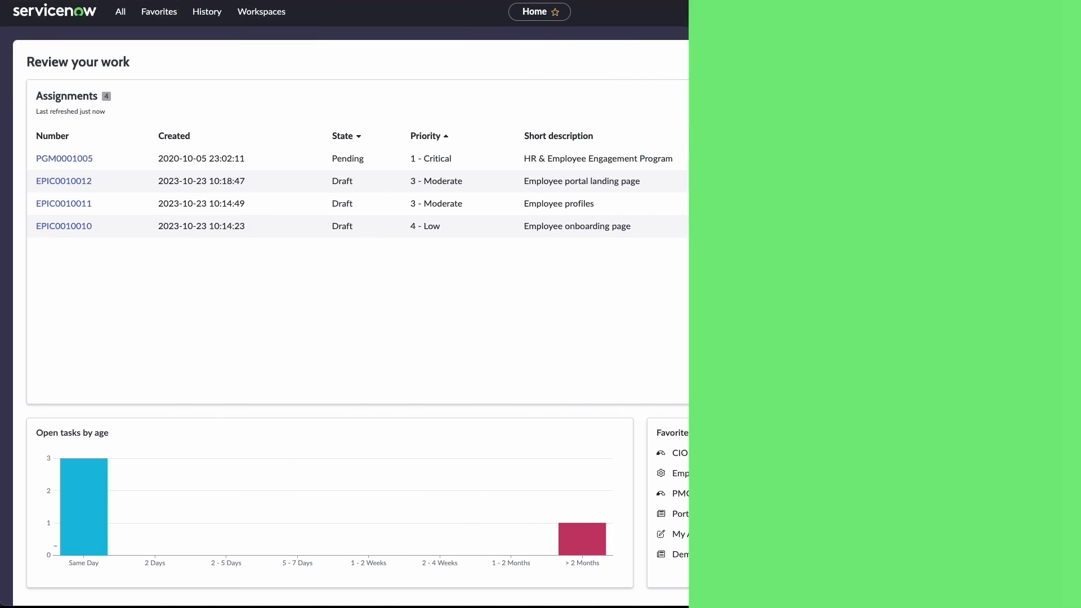
Reach the HR & Employee Engagement Program record from the Scrum Programs list
click(120, 12)
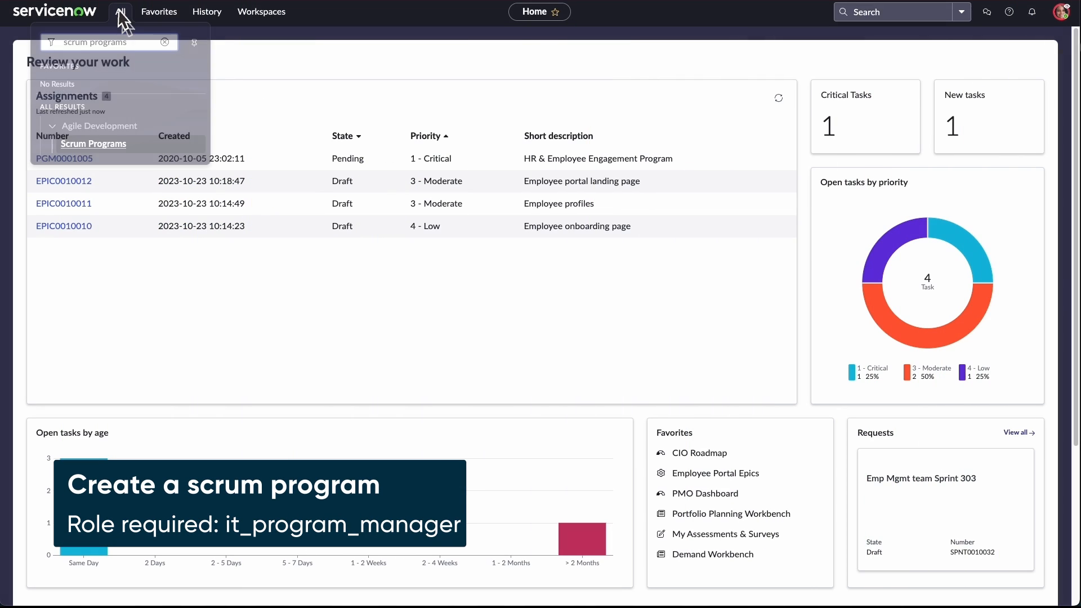
click(93, 143)
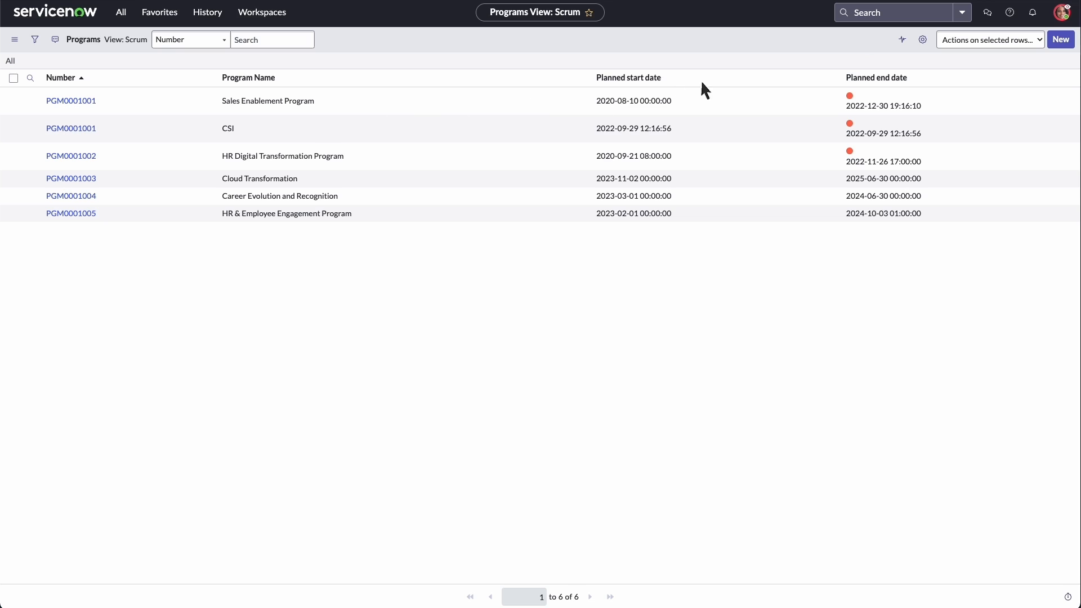
click(1061, 40)
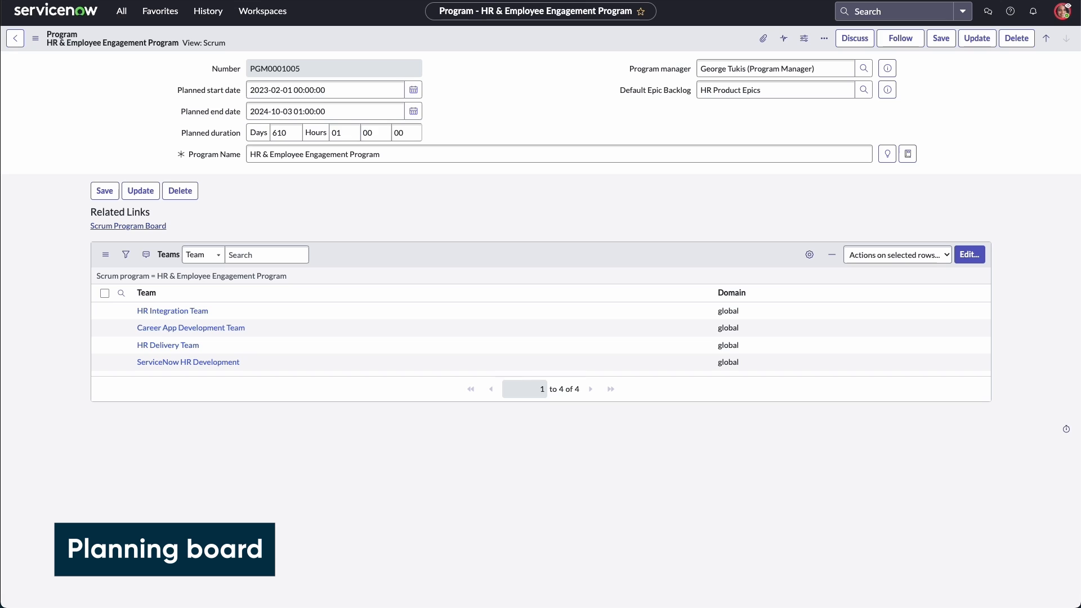
mouse_move(185, 33)
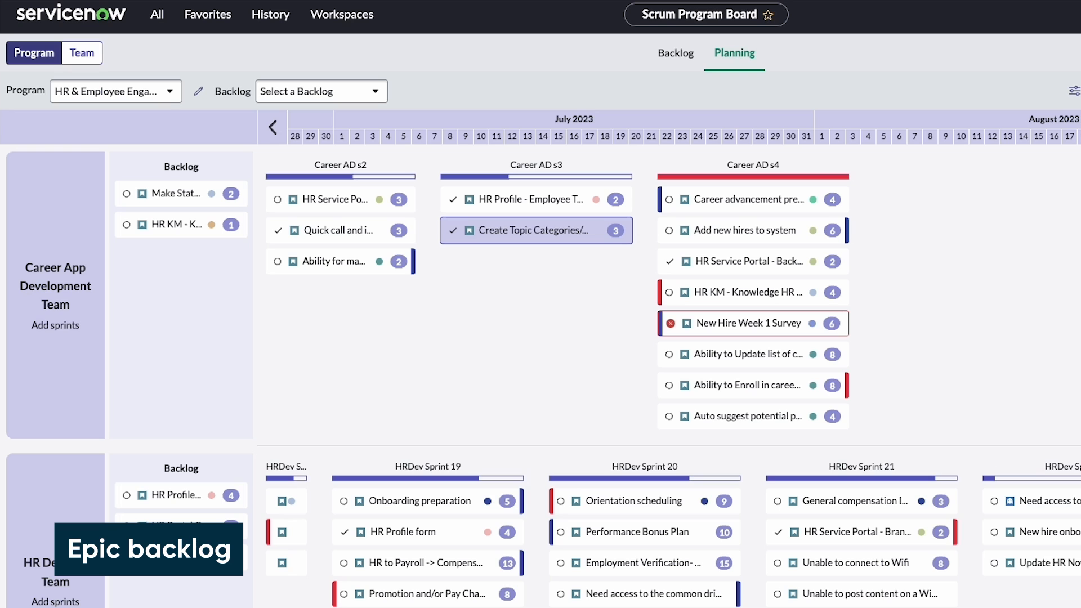
Attach the HR Employee Experience backlog to the board and list the HR Product Epics
click(318, 90)
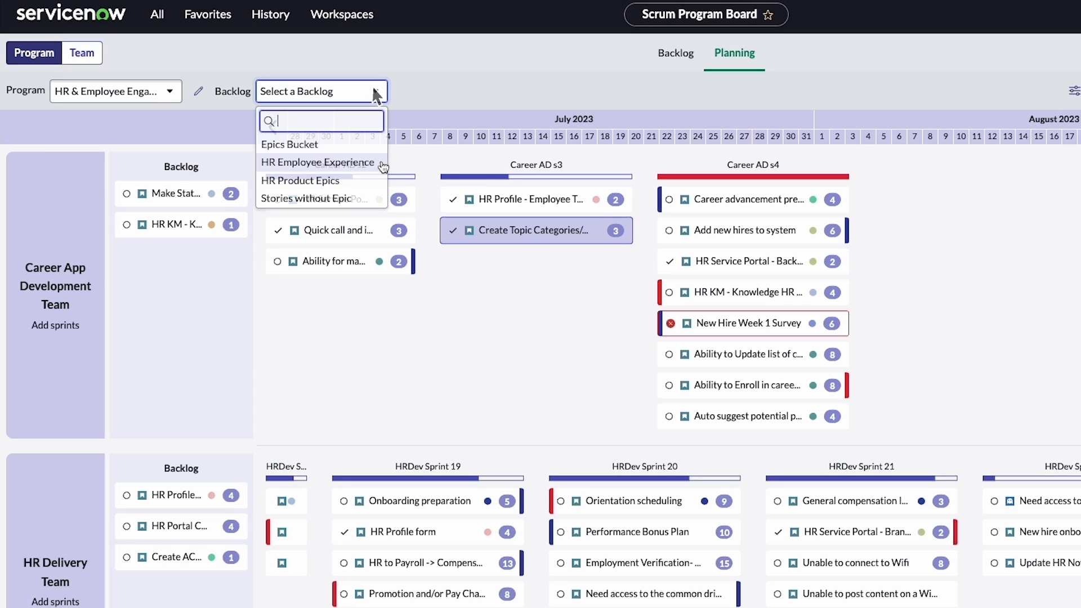
click(317, 162)
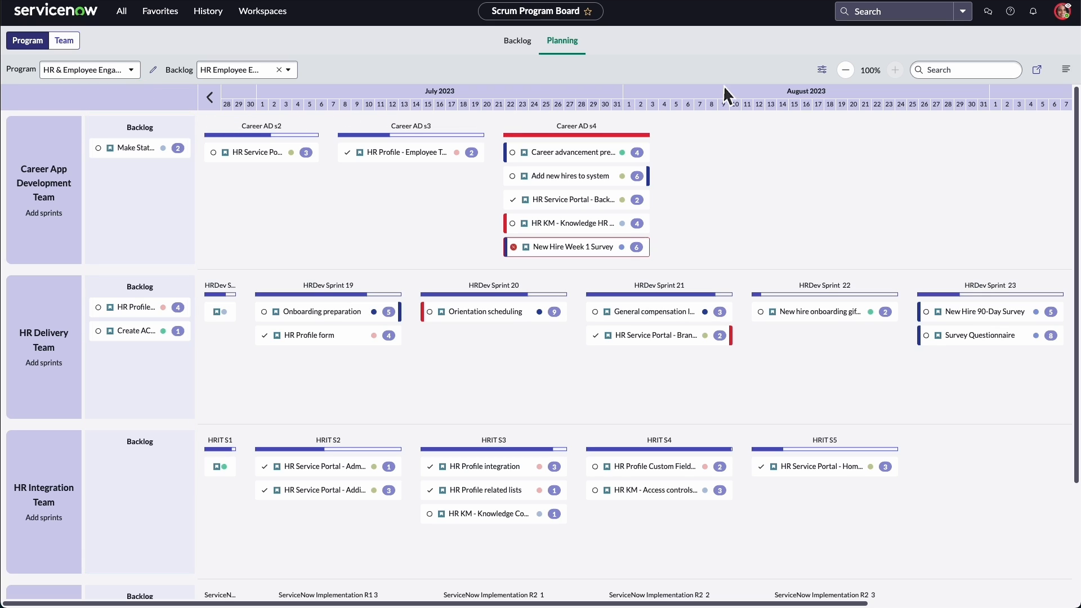
click(1067, 70)
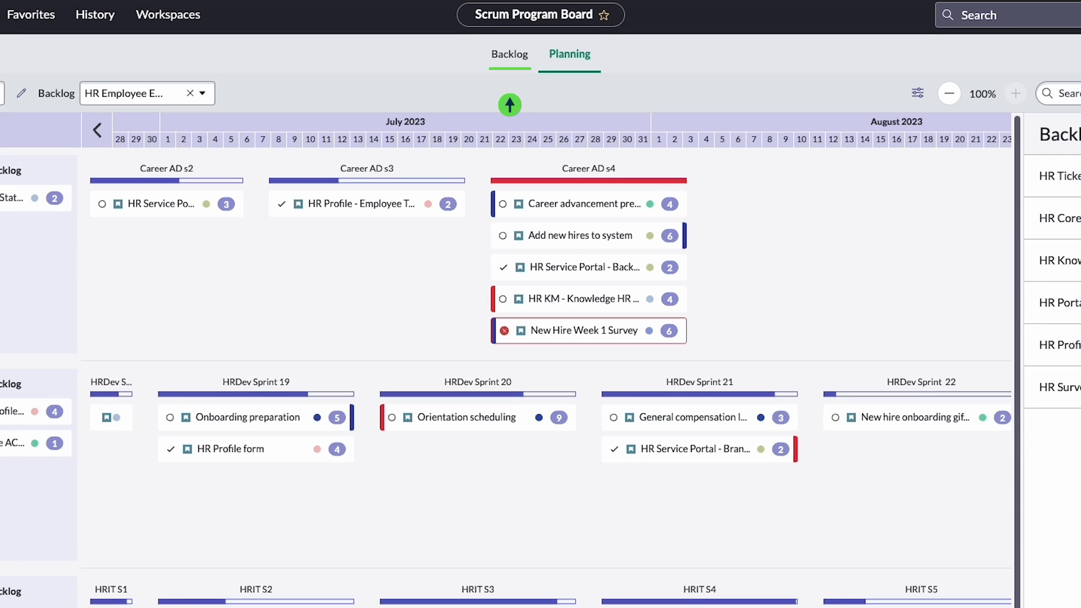
click(509, 54)
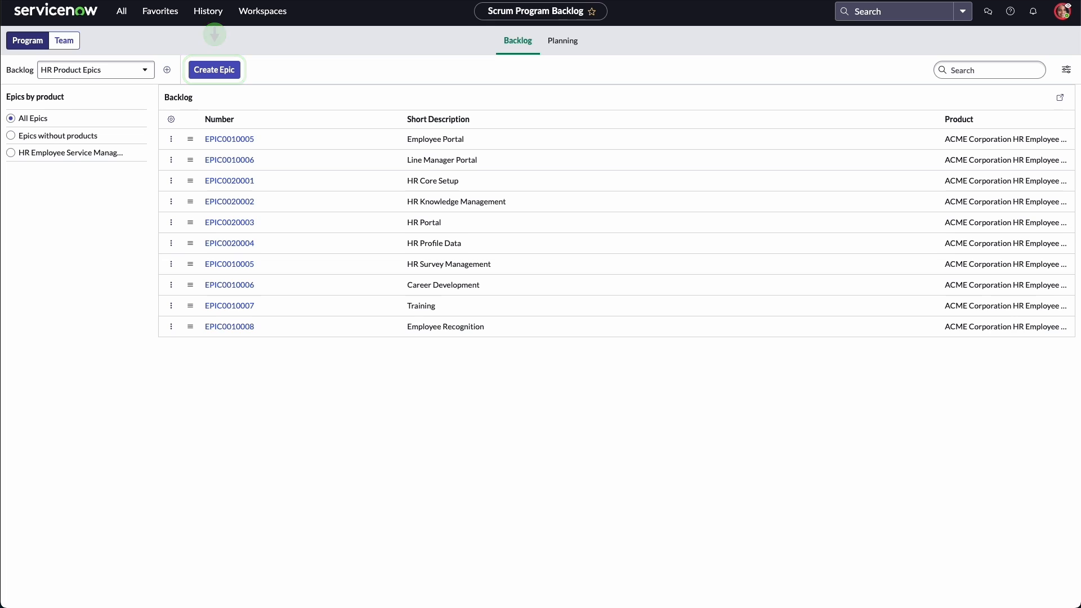
Inspect the Stories list of EPIC0010005 Employee Portal, then return to planning
click(229, 139)
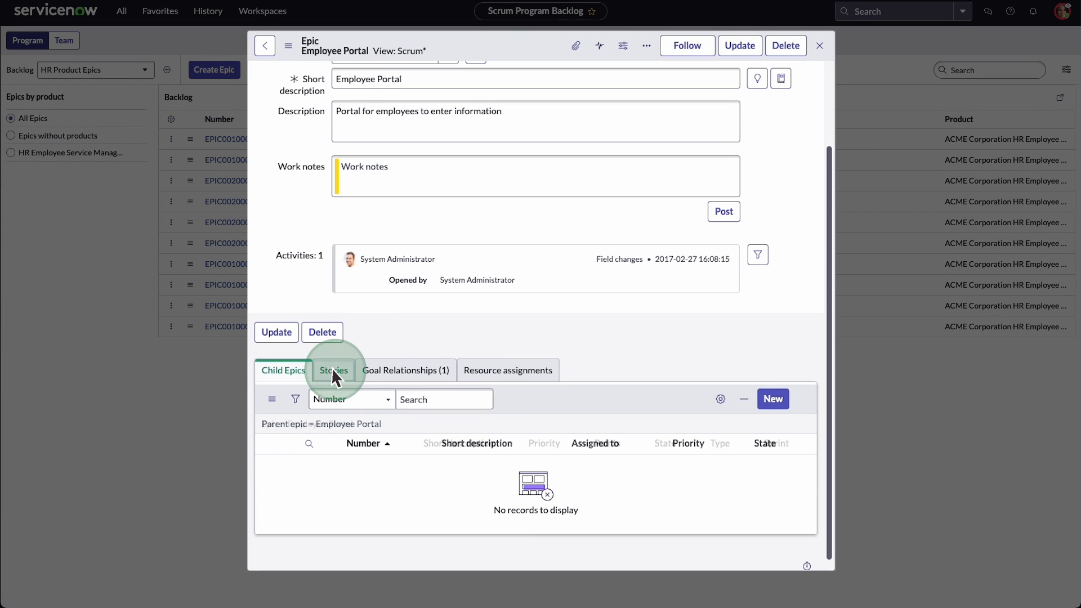
click(333, 371)
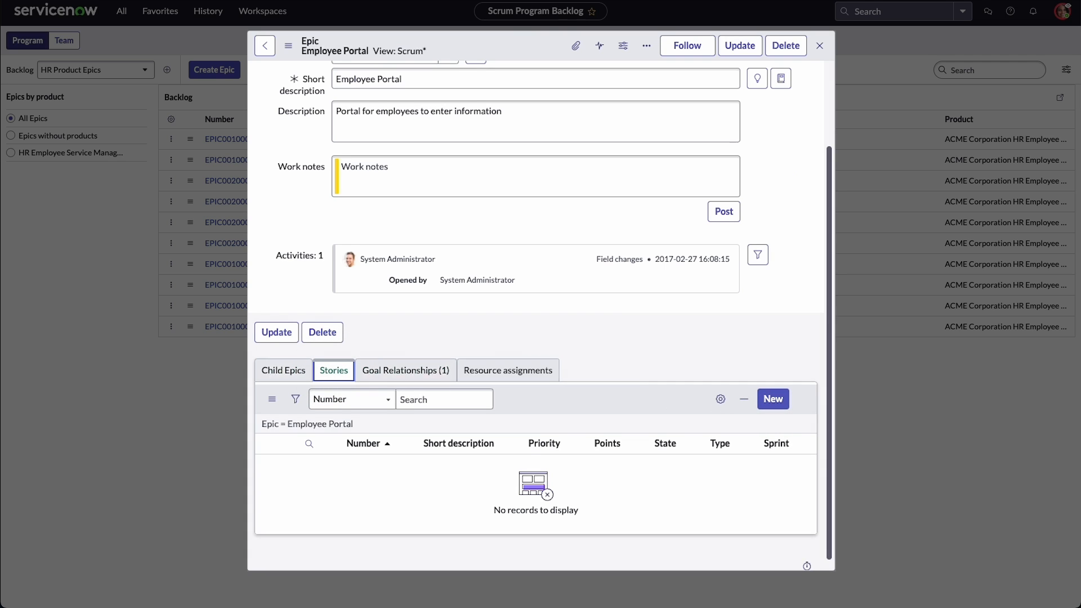
click(819, 45)
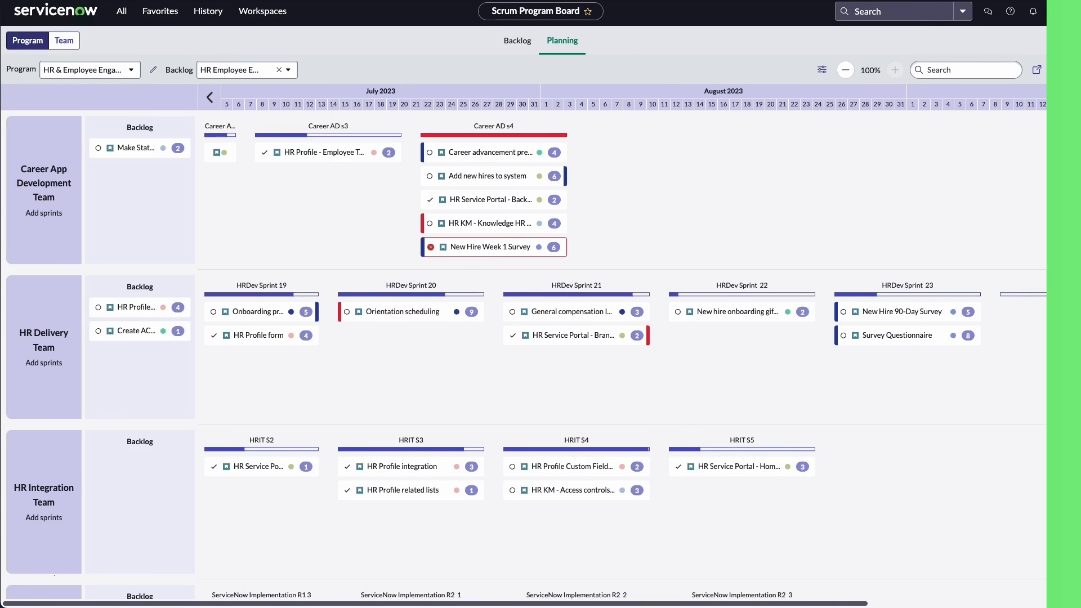
mouse_move(44, 213)
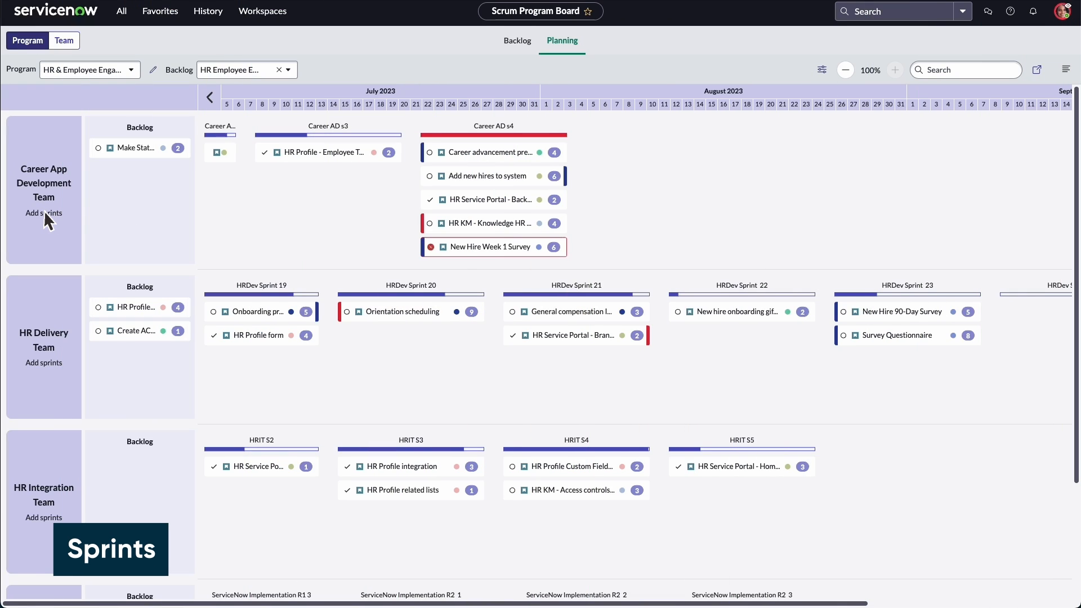
Create 14-day sprints from 2023-08-04 for the Career App Development Team
click(43, 213)
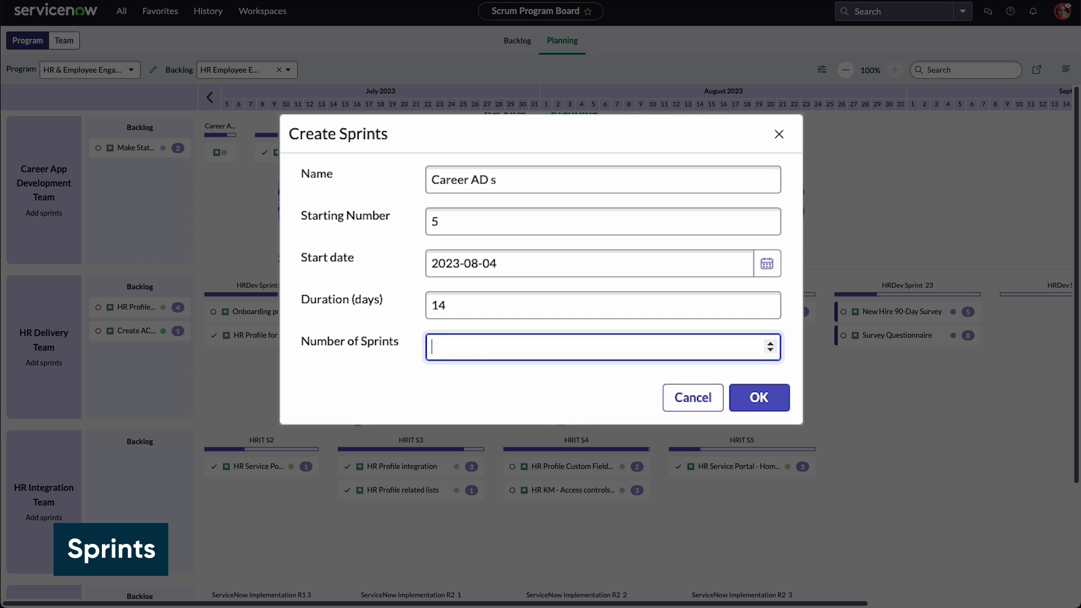
click(758, 397)
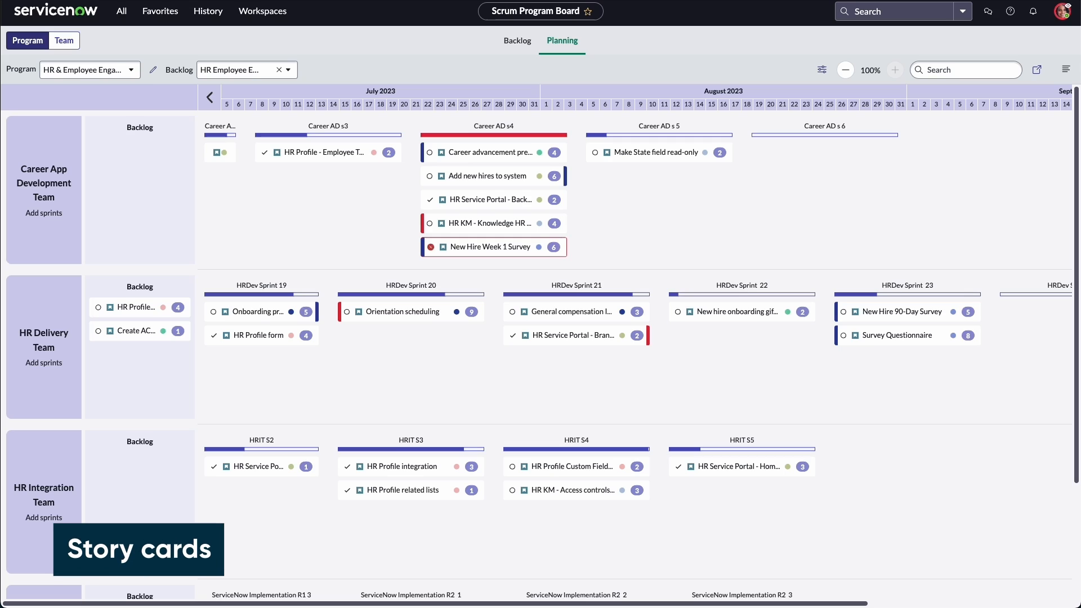
Place the HR Profile stories into HRDev Sprint 19 and Career AD s3 and review prerequisites
click(493, 95)
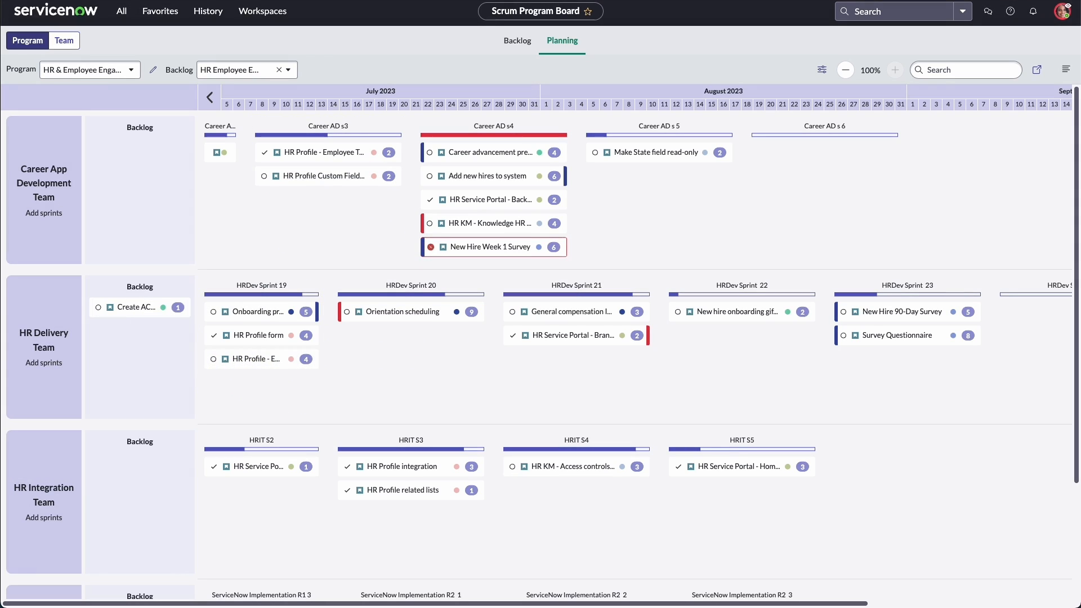
mouse_move(271, 364)
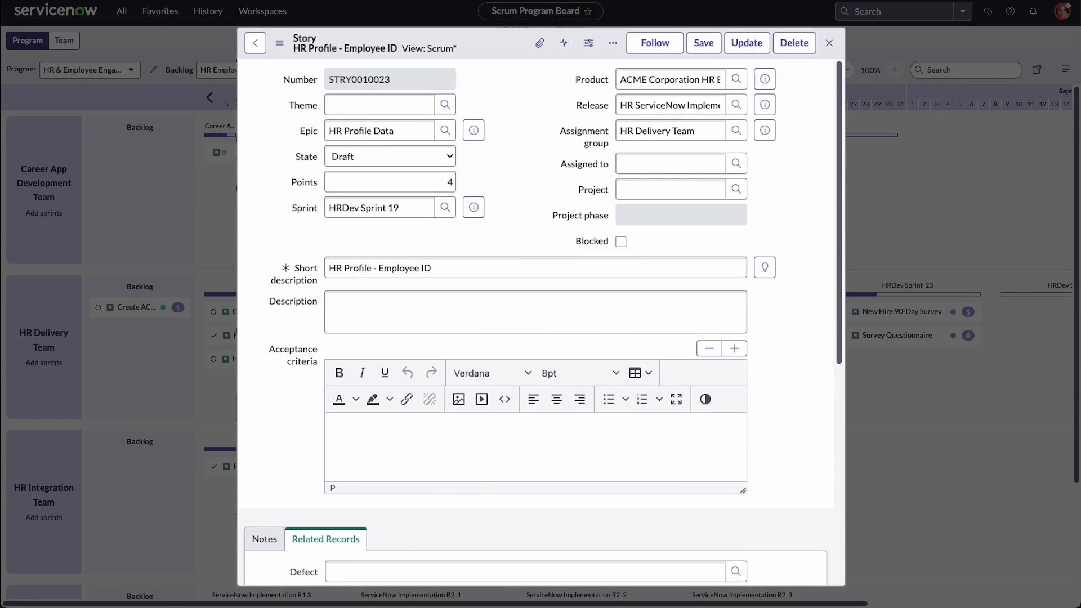
scroll(down, 3)
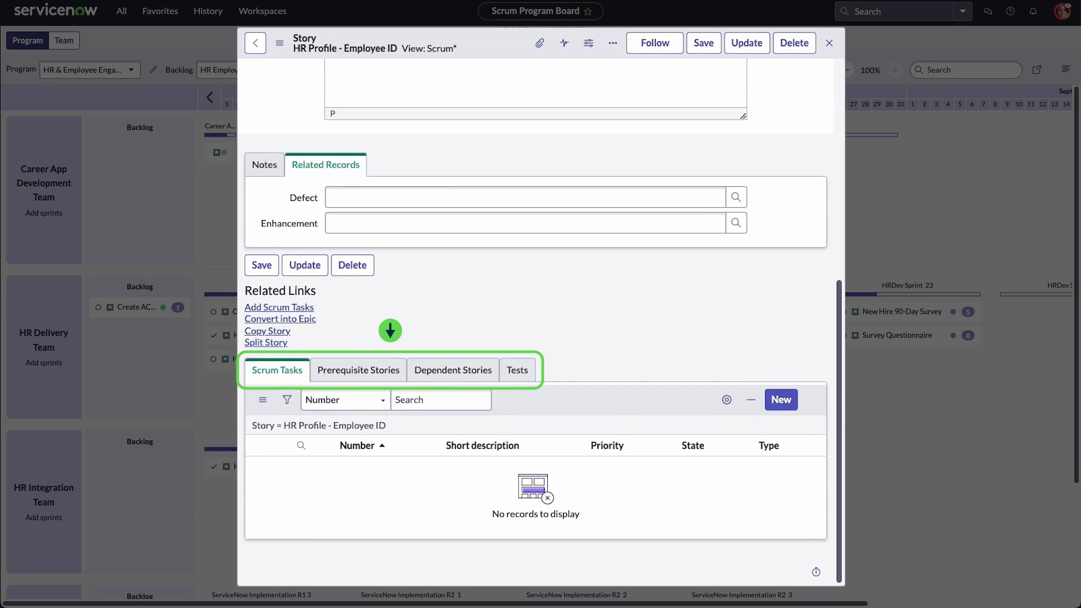
click(830, 43)
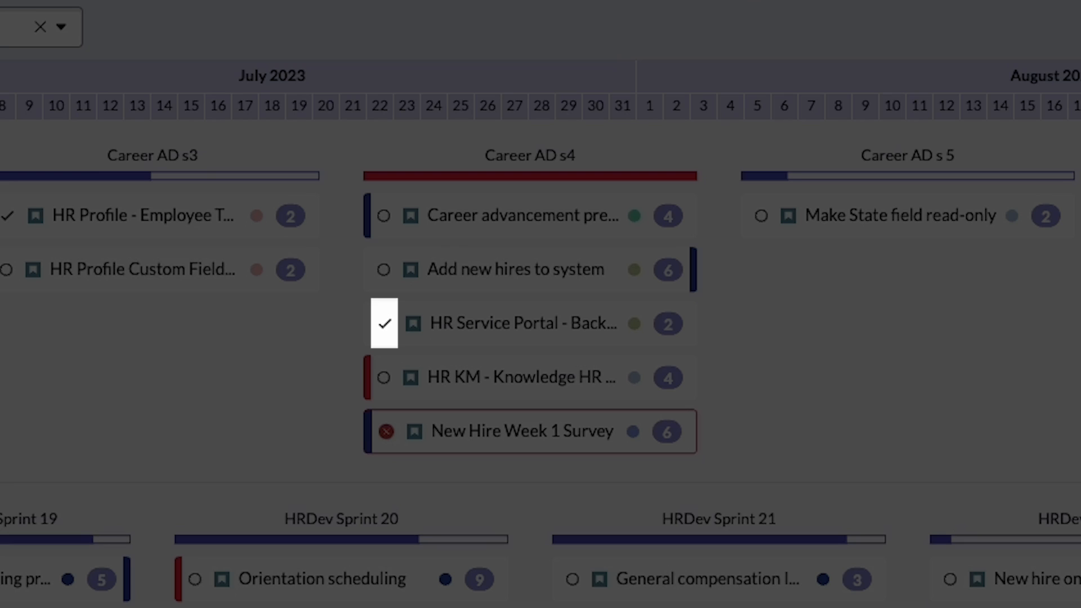
mouse_move(633, 431)
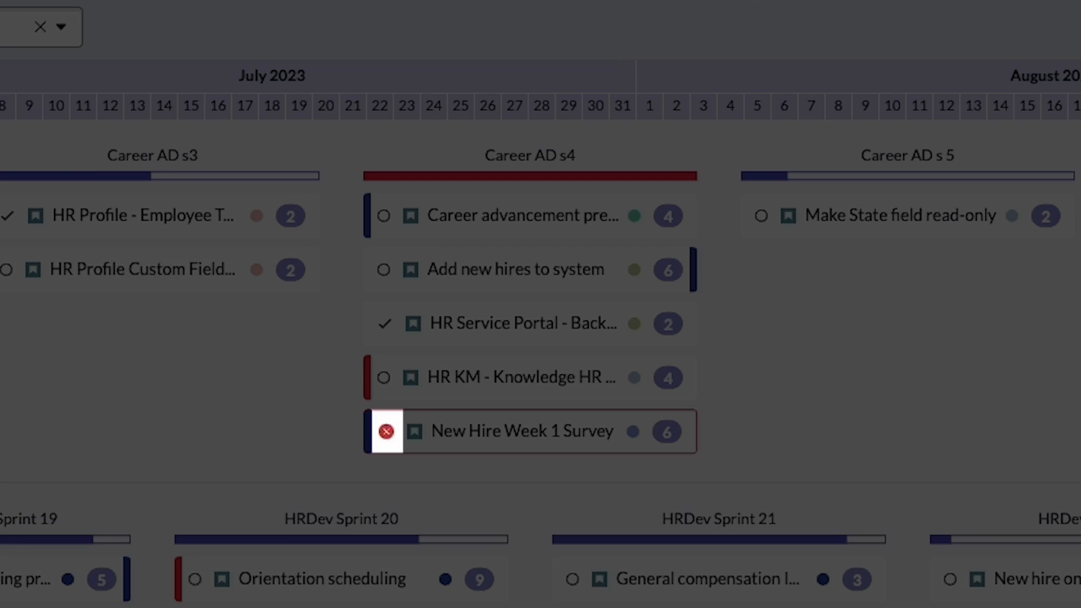
mouse_move(413, 432)
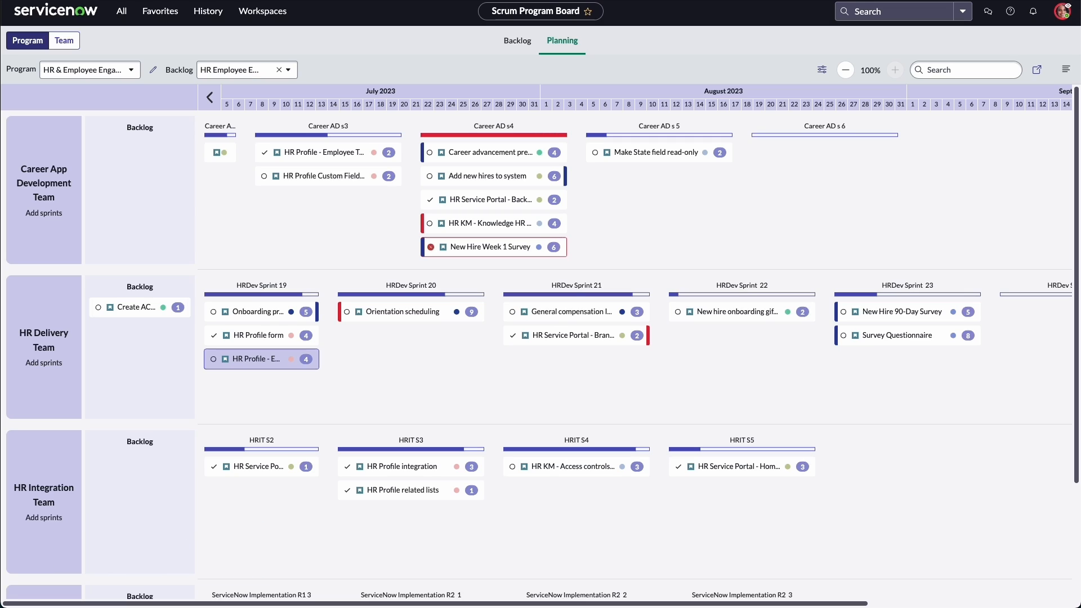
mouse_move(822, 76)
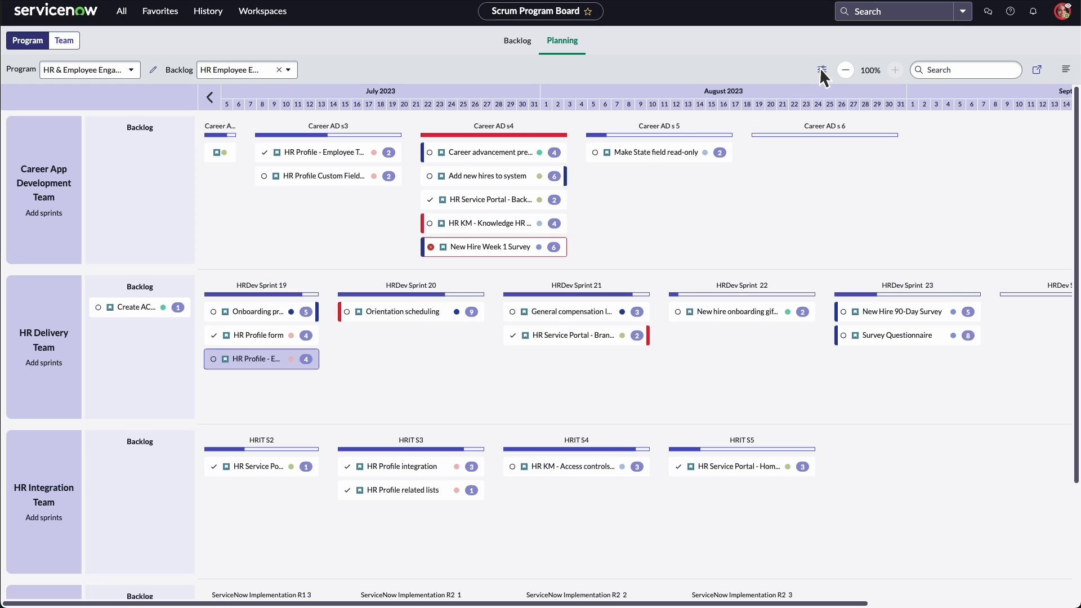
Enable Dependencies in the board display settings to draw story dependency arrows
click(822, 70)
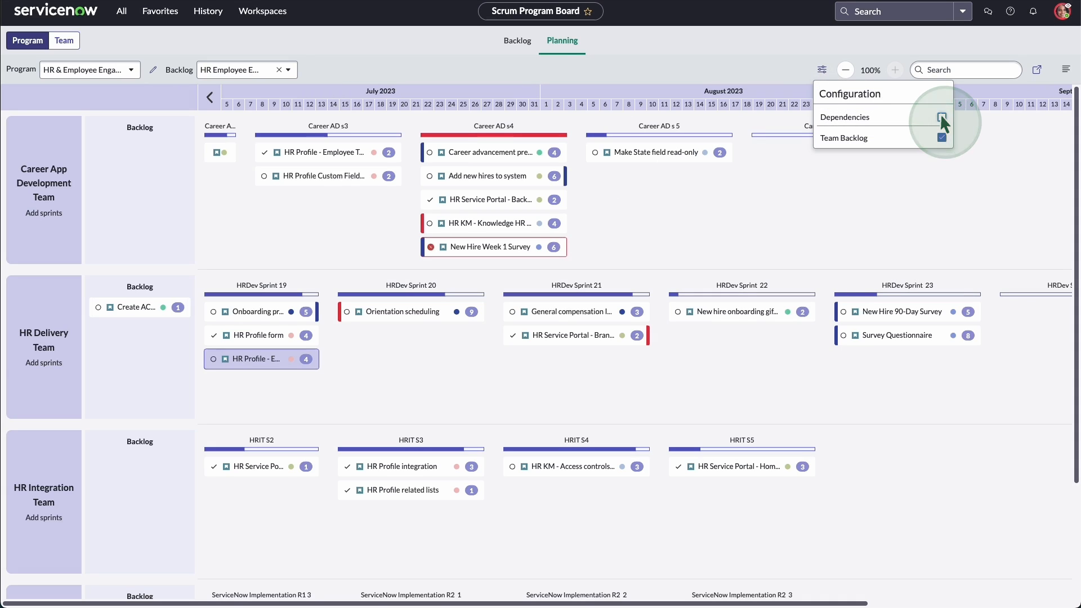
click(942, 116)
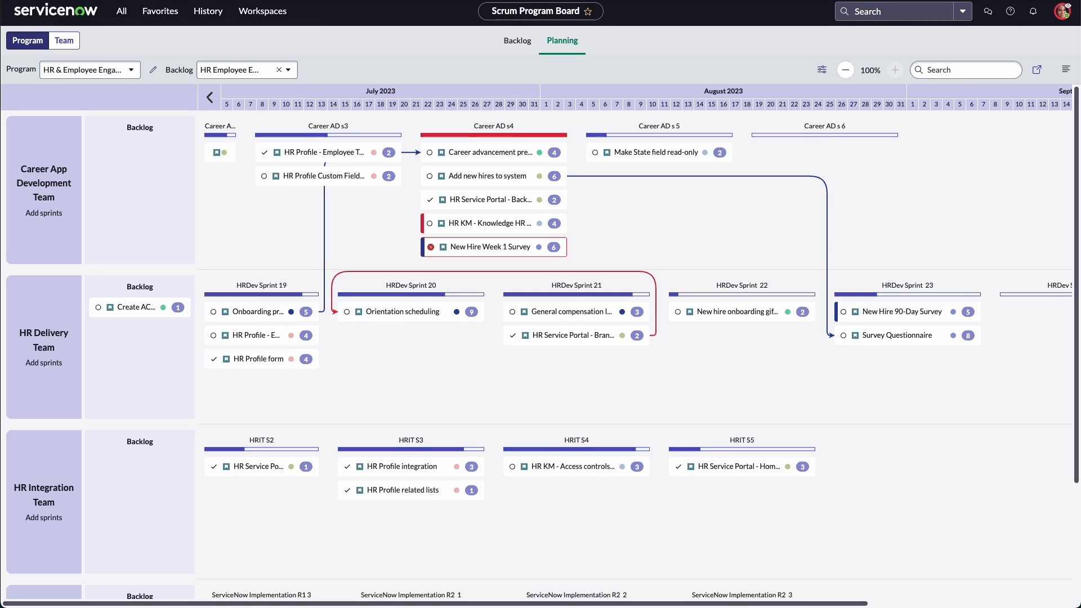